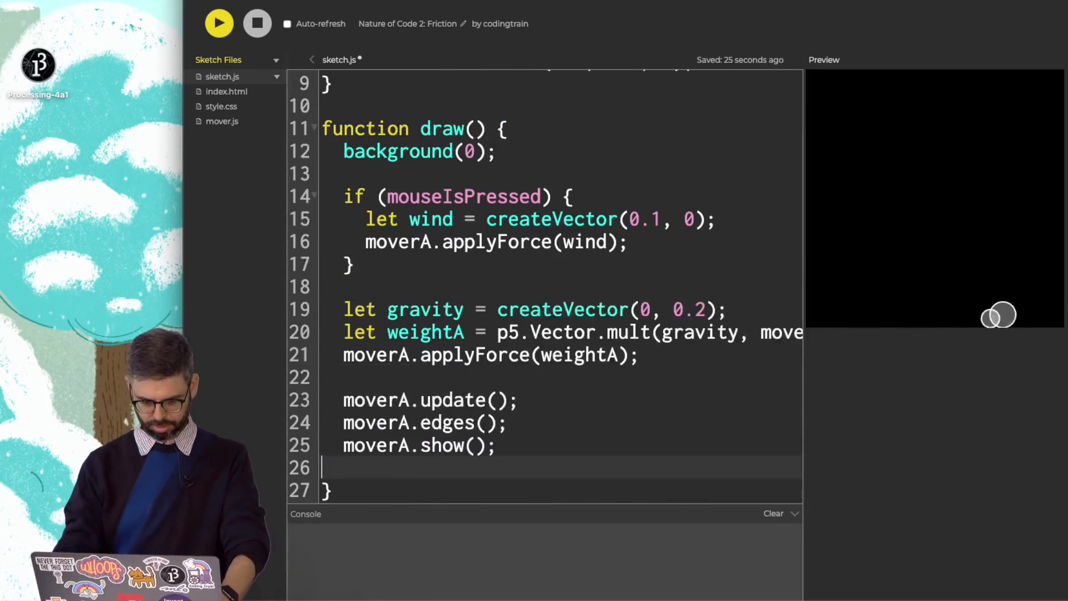
Run the sketch to show the single mover of mass 4 starting at 100, 200
left_click(219, 23)
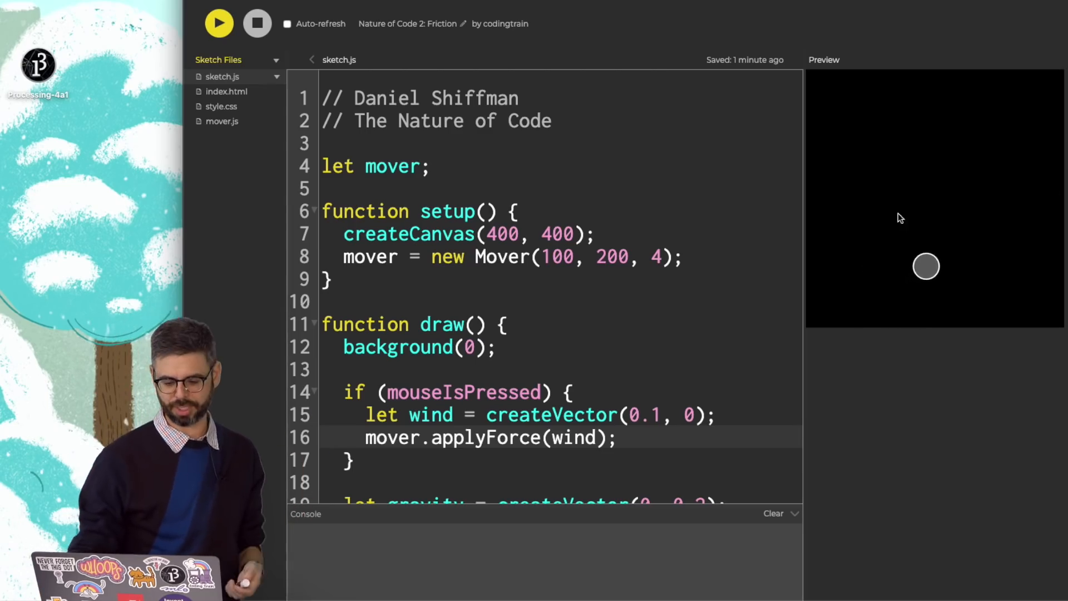
Add friction() to Mover computing diff = height - (this.pos.y + this.r)
left_click(222, 121)
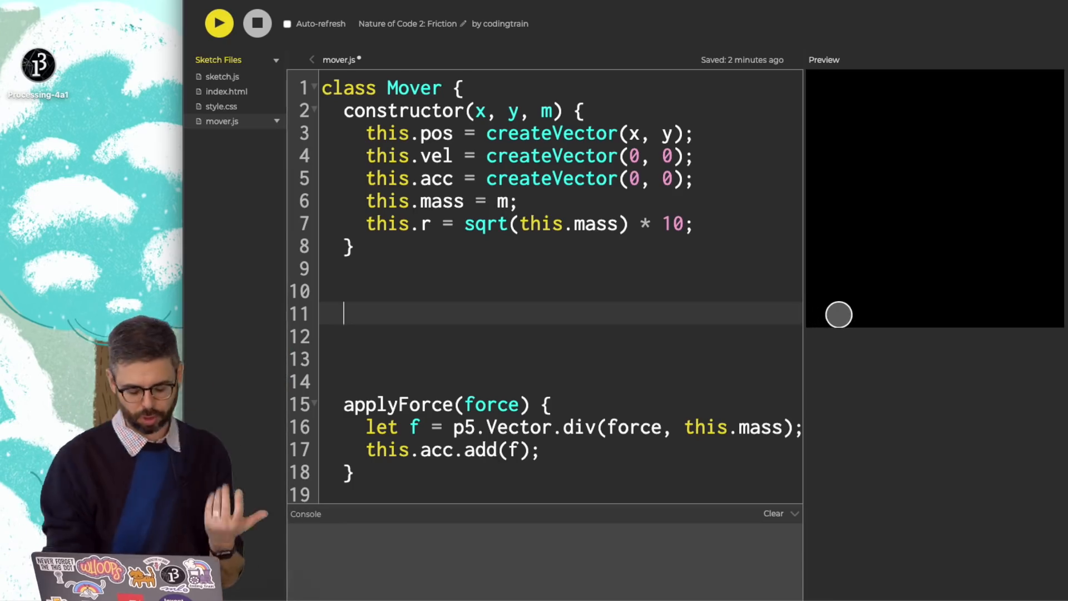
type("friction() {")
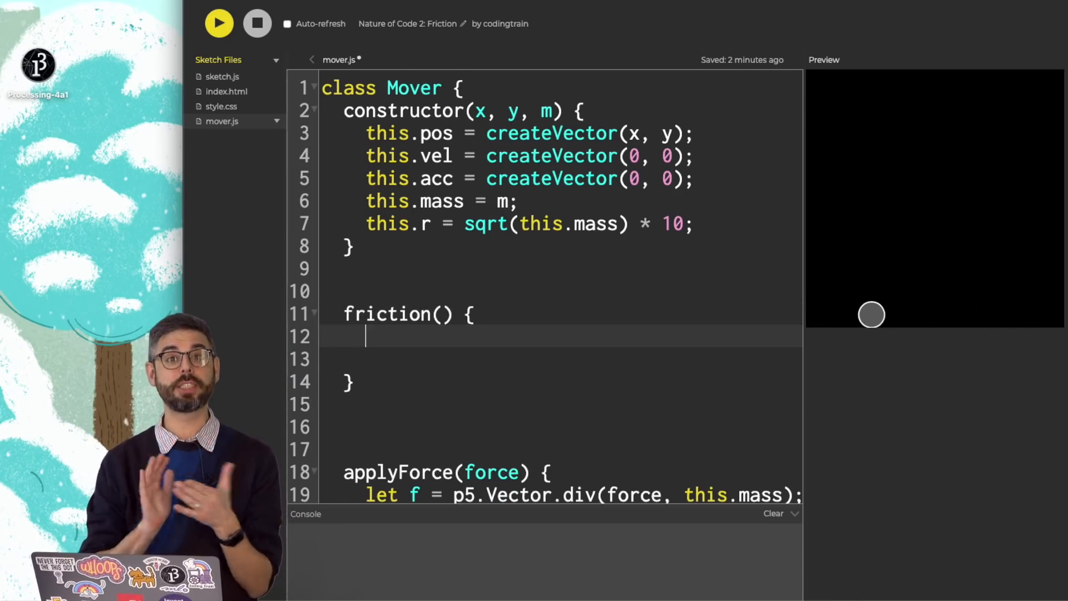
type("let diff = height = this.pos.y + this.r)")
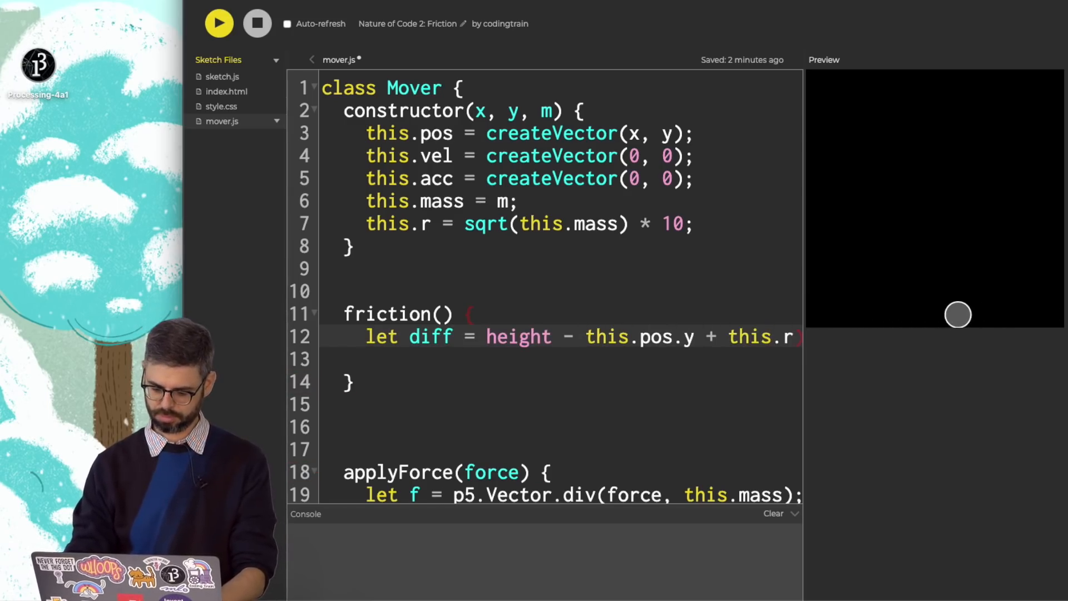
double_click(431, 337)
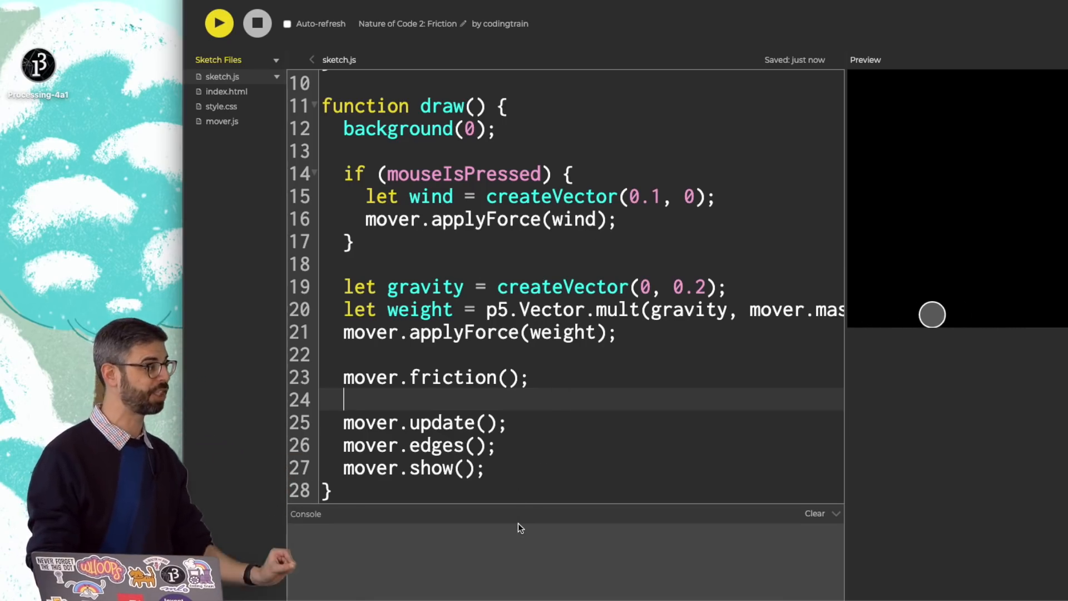
Run the sketch to confirm 'friction' logs on floor contact, then return to mover.js
left_click(219, 23)
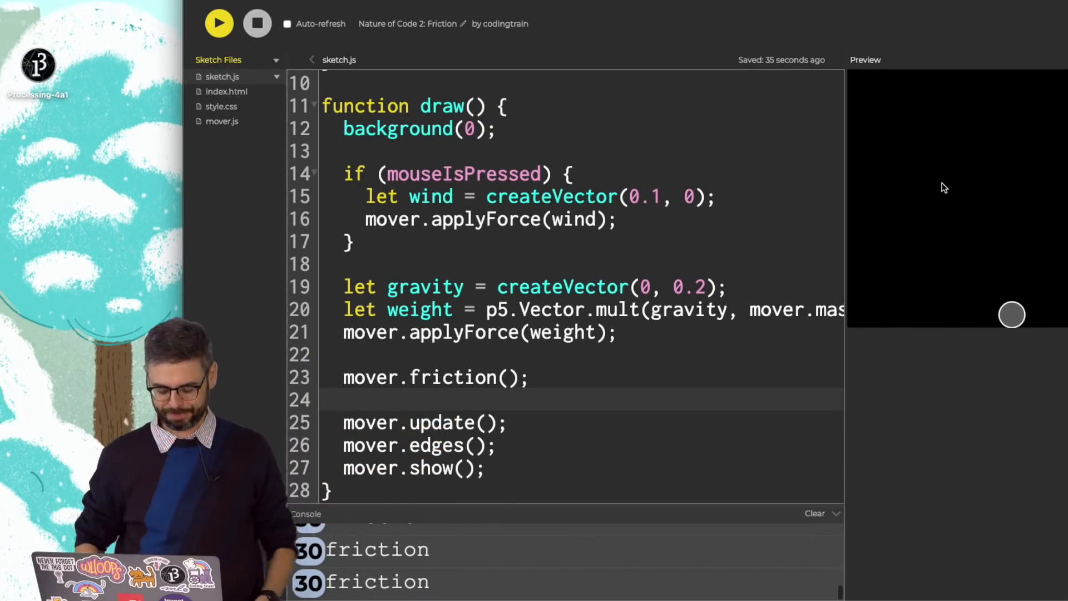
left_click(222, 121)
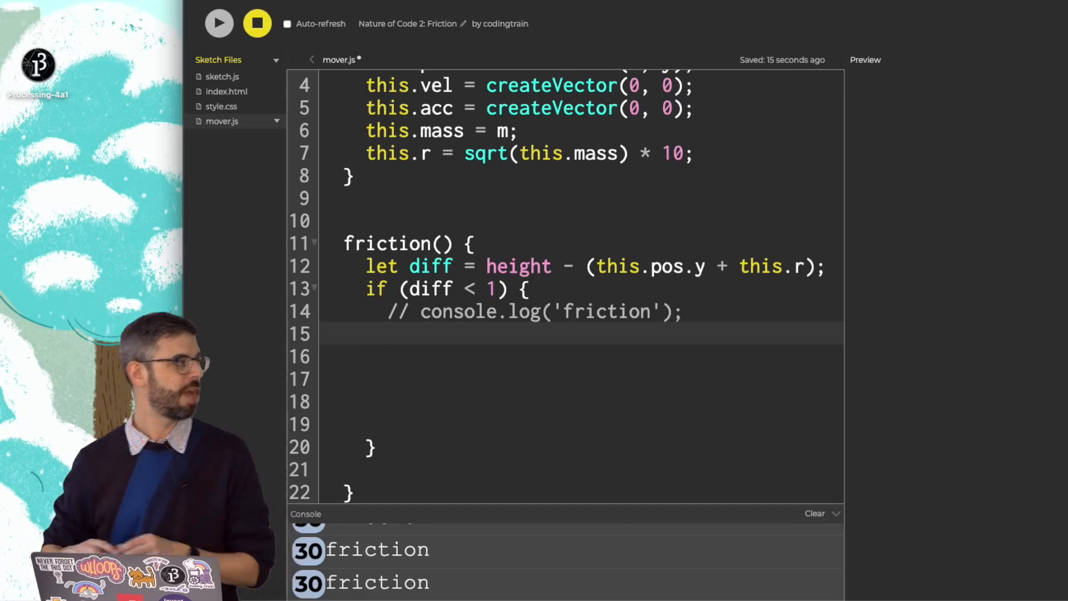
Build force as a copy of this.vel, normalized and reversed with mult(-1)
type("let force = this.vel.copy();")
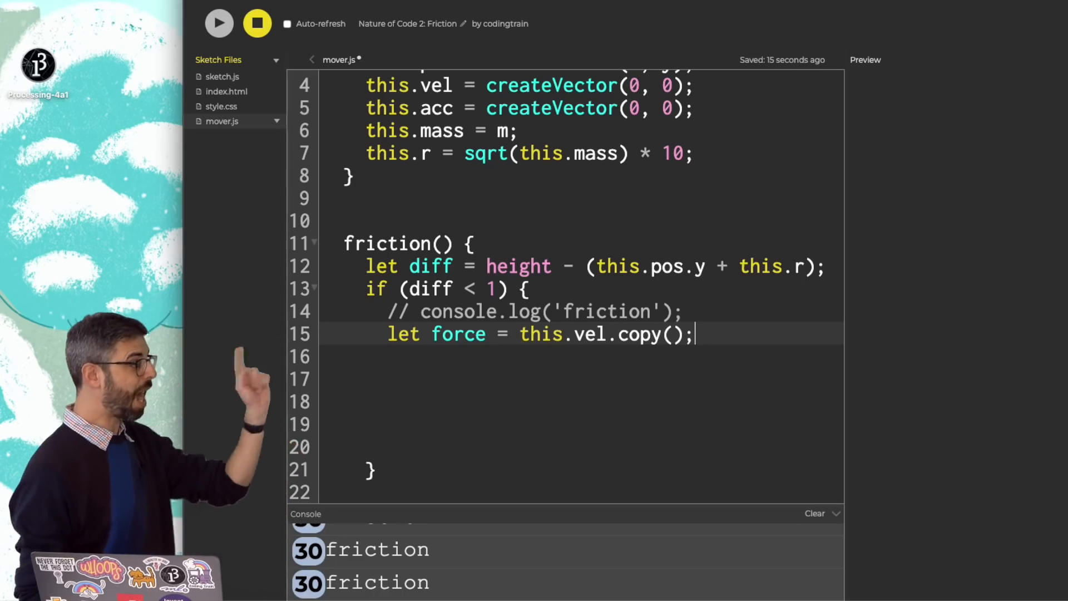
type("force.n")
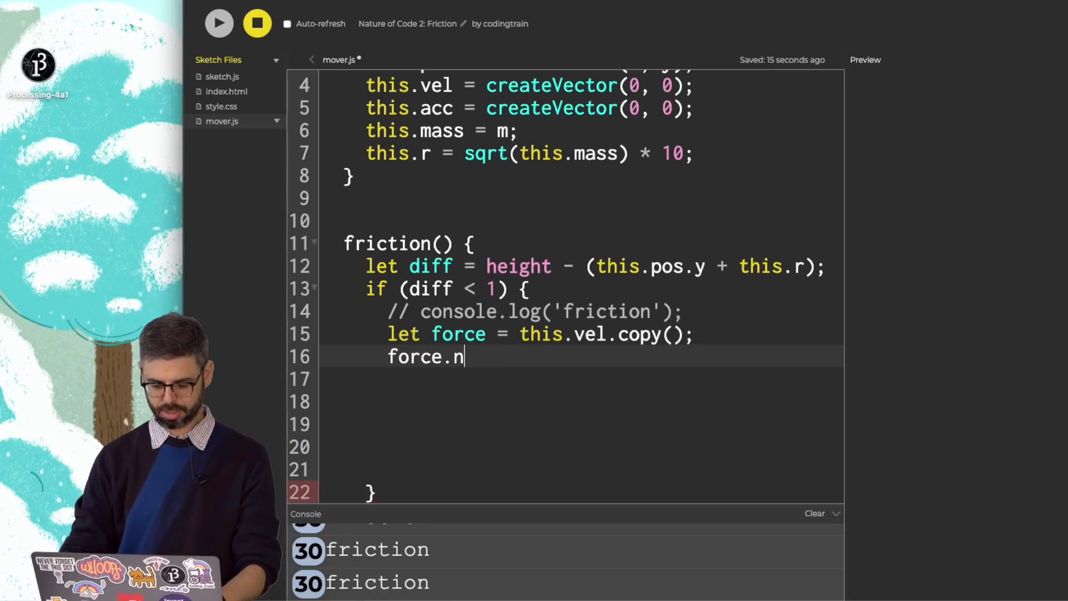
type("ormalize();")
type("force.mult(-1);")
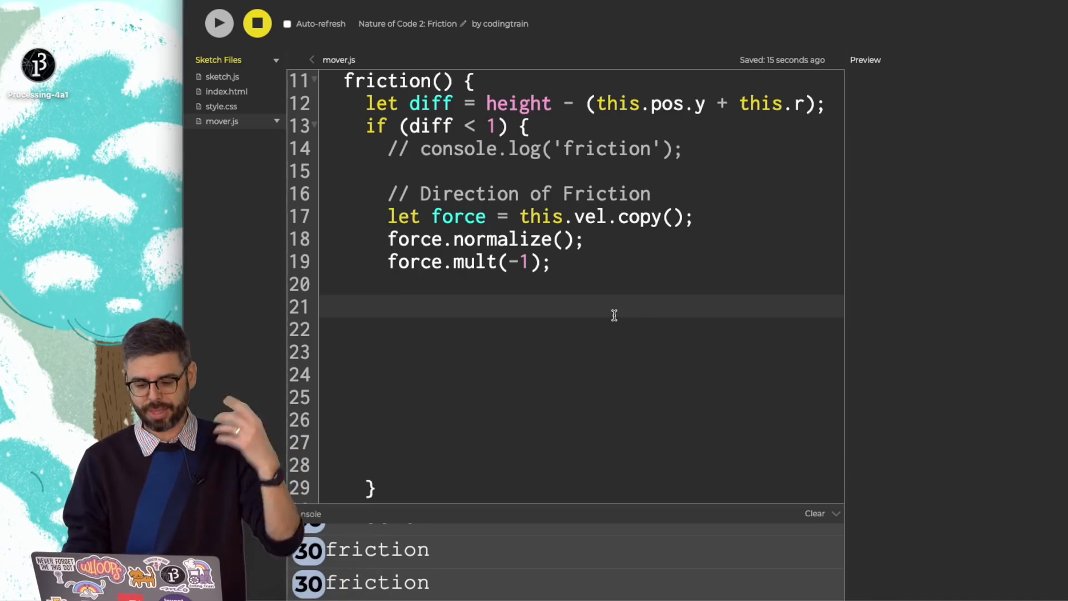
Set force magnitude to mu 0.1 times normal this.mass and apply it with applyForce
type("let mu = 0.1;")
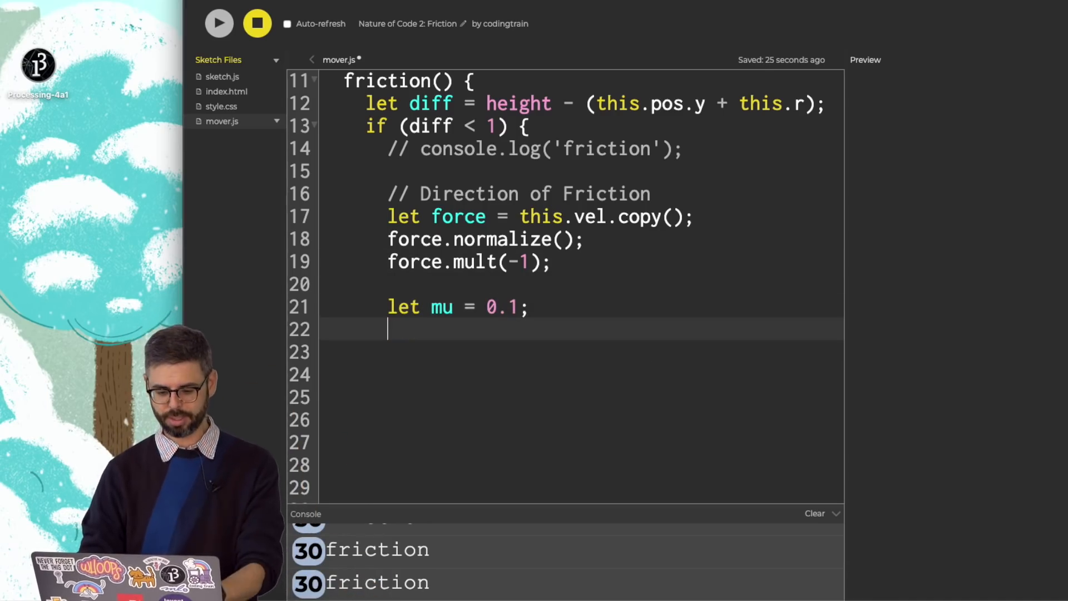
type("let normal =")
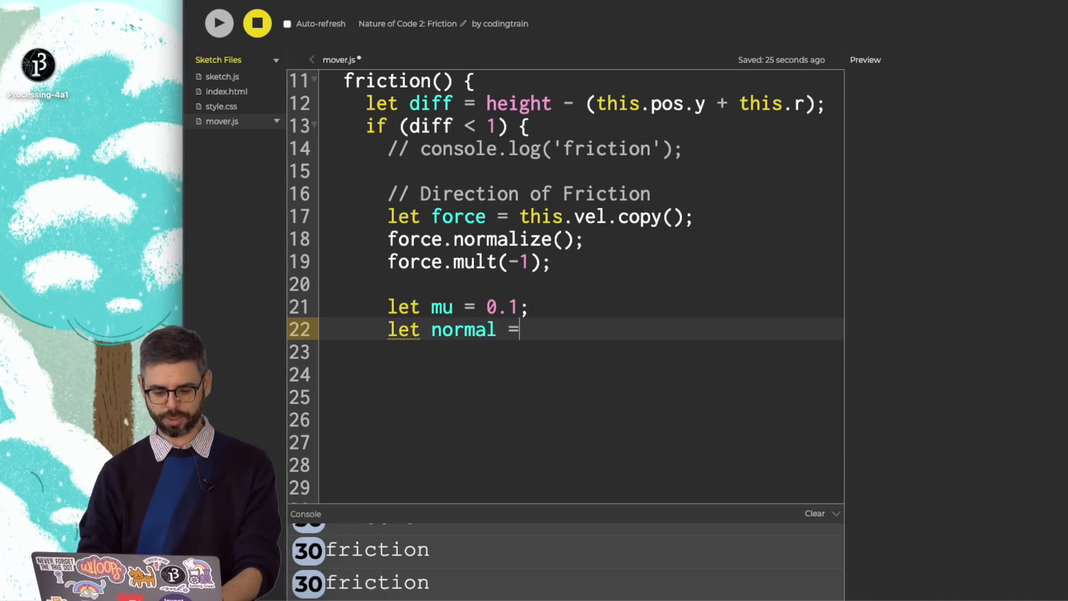
type("this.mass;")
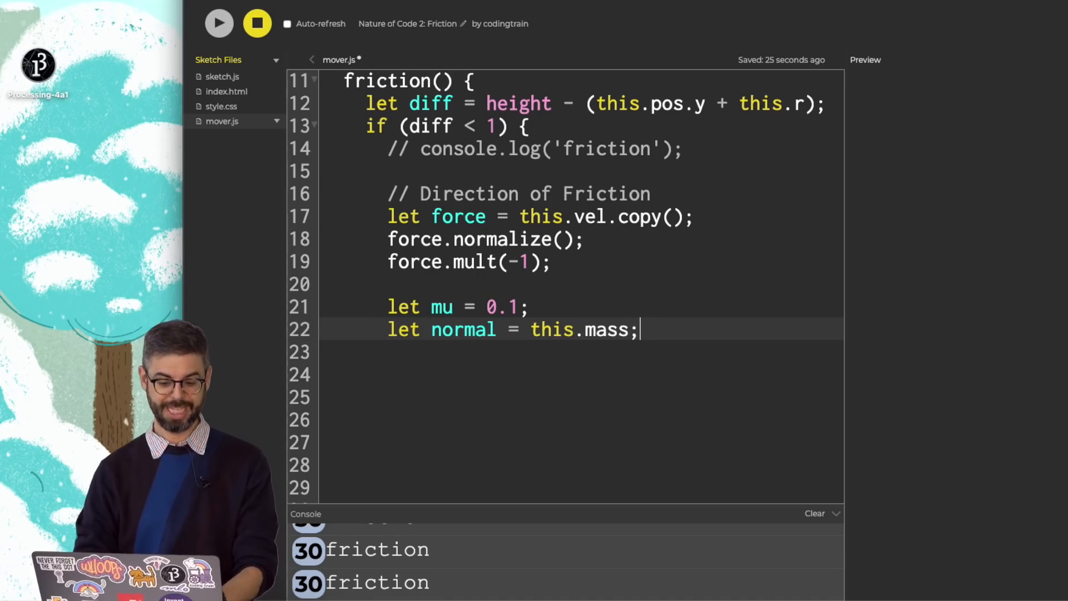
type("f")
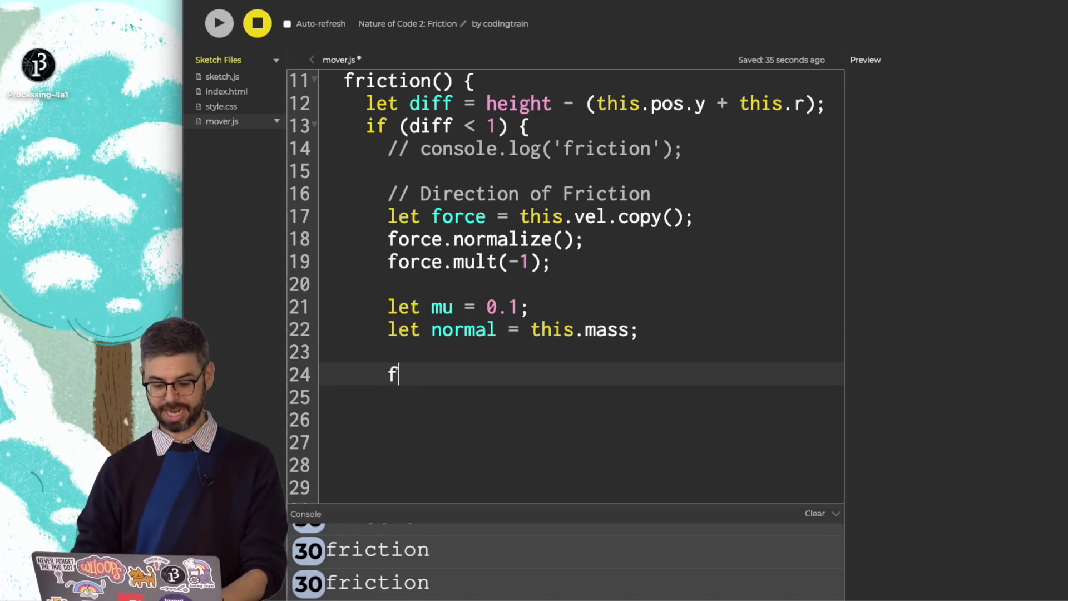
type("orce.setMag(")
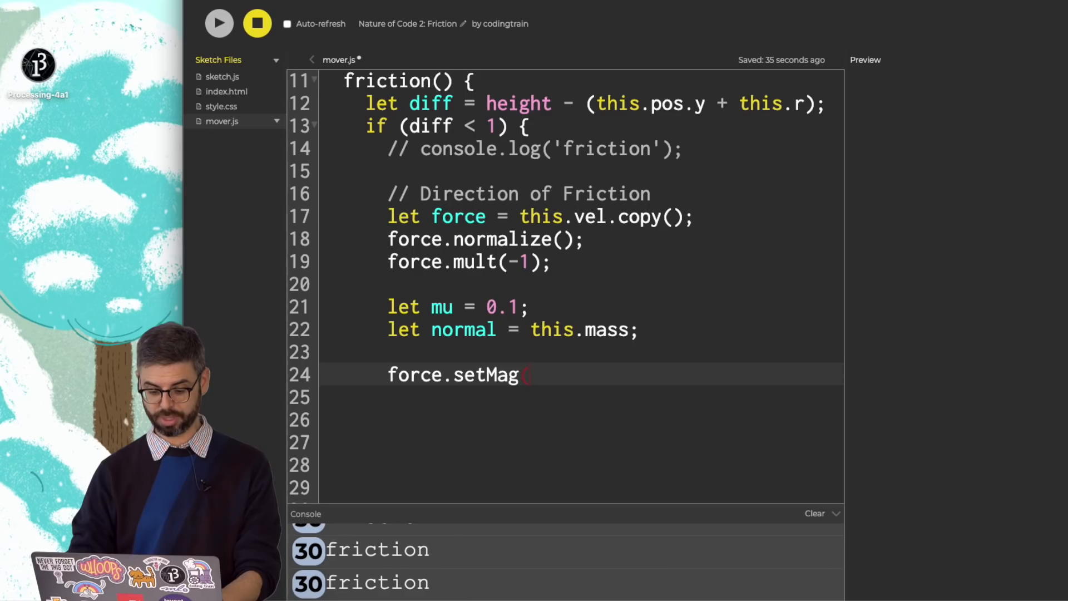
type("(mu * normal);")
type("// Magnitude of Friction")
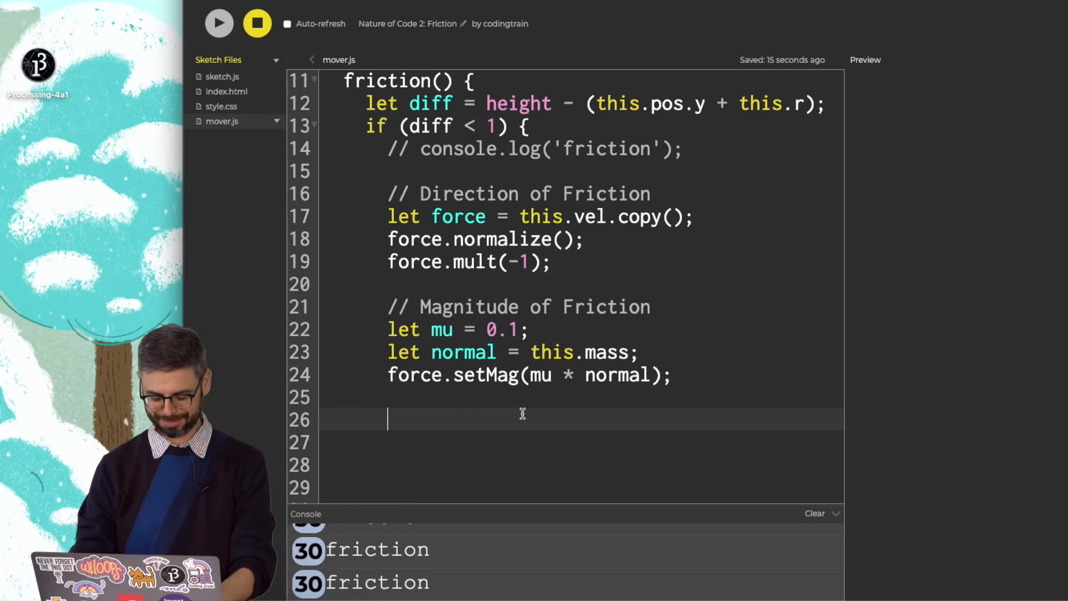
type("this.applyForce(force);")
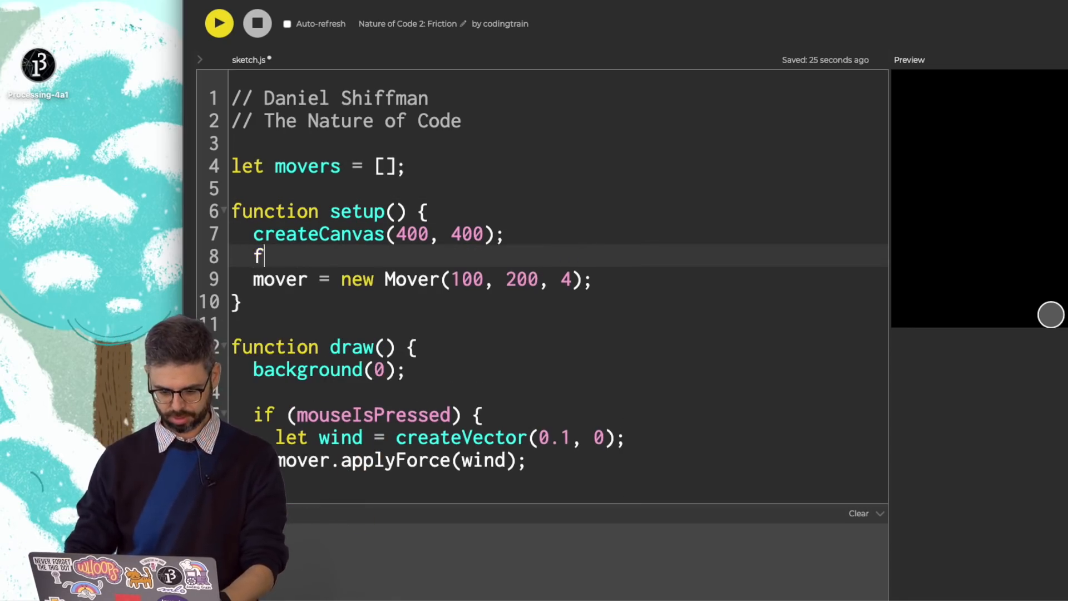
Loop i from 0 to 10 creating movers[i] at random(width), 200 with mass random(1,8)
type("or (let i = 0; i < 10; i++) {")
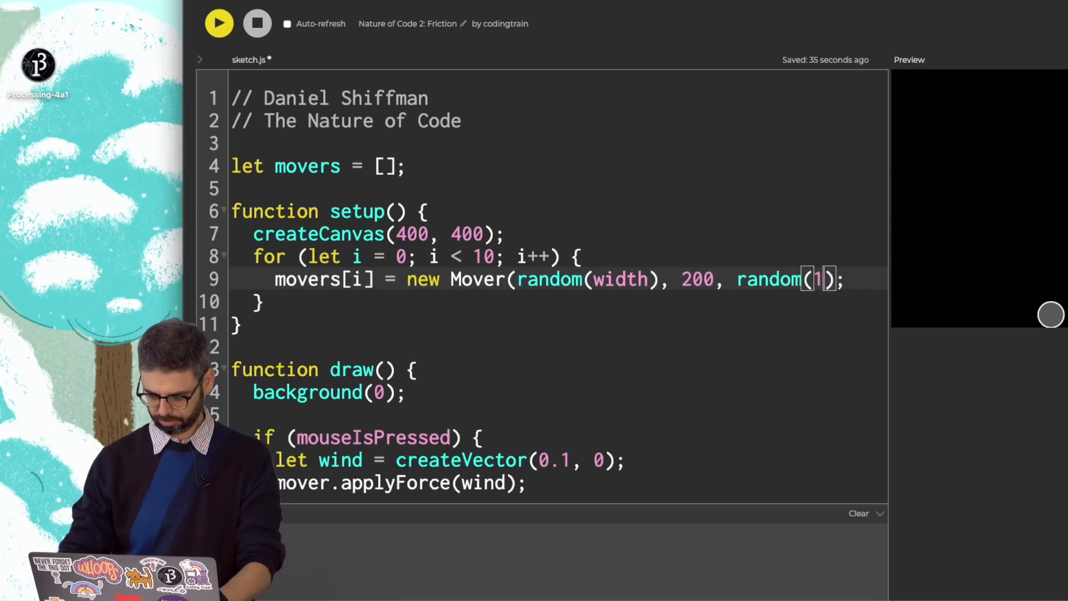
type(",8")
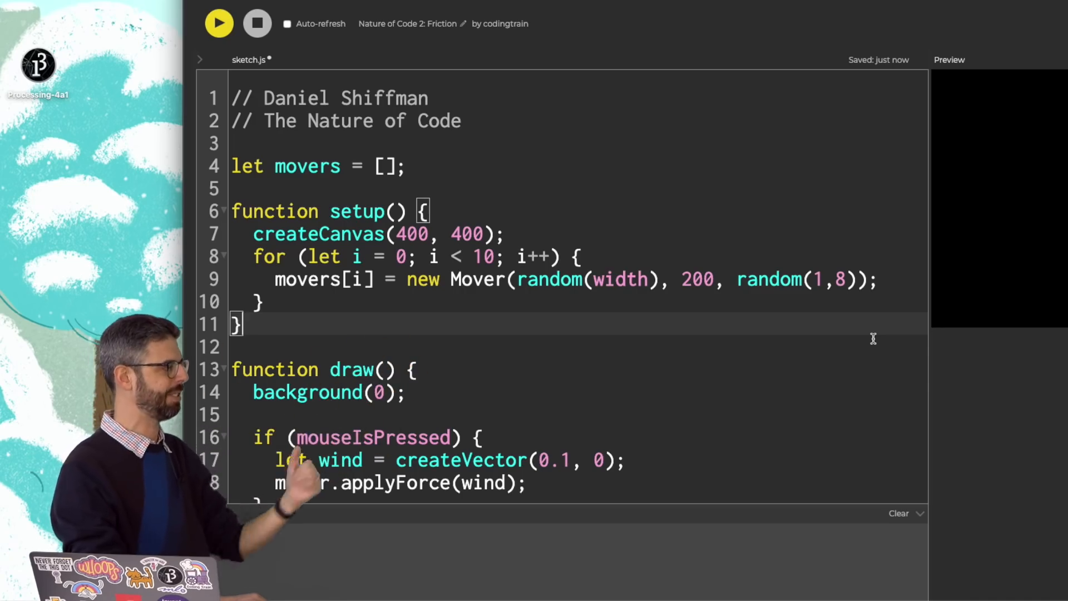
Check mover.js, then declare let mu = 0.1; in sketch.js
left_click(222, 121)
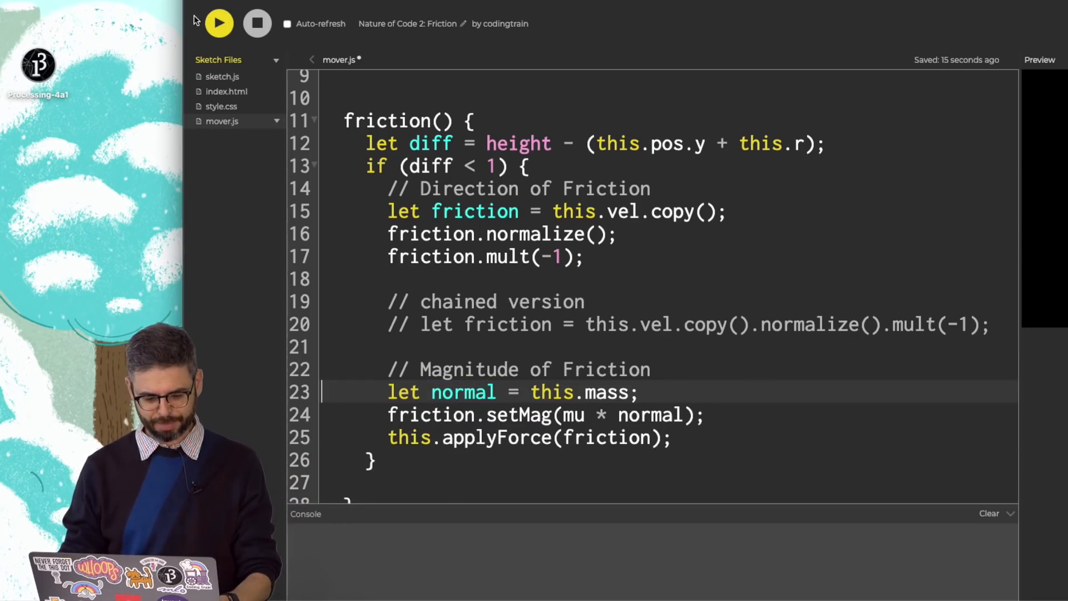
left_click(222, 77)
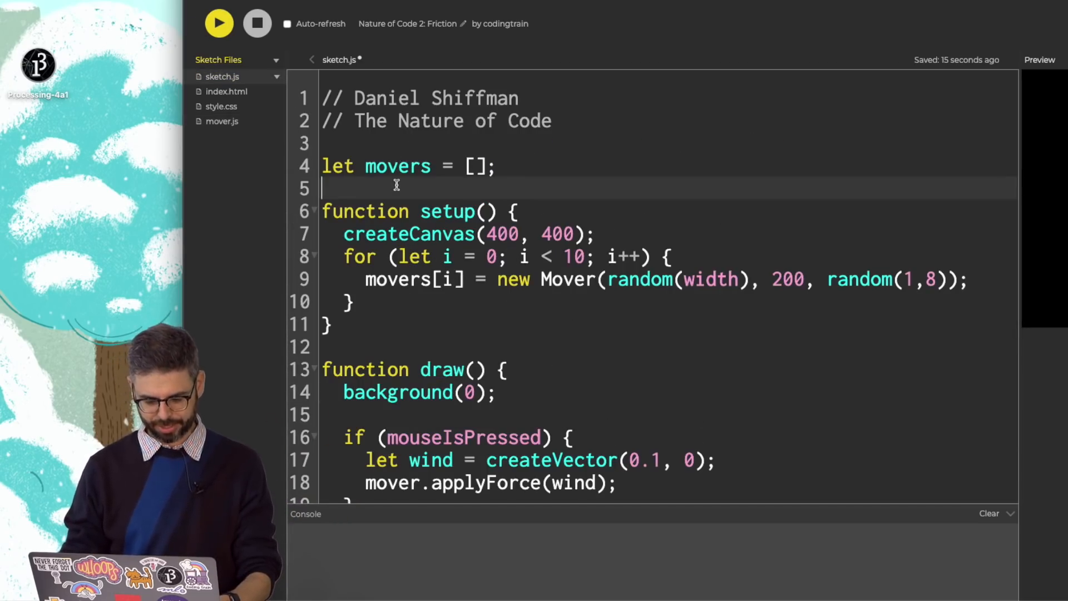
type("let mu = 0.1;")
type("for (")
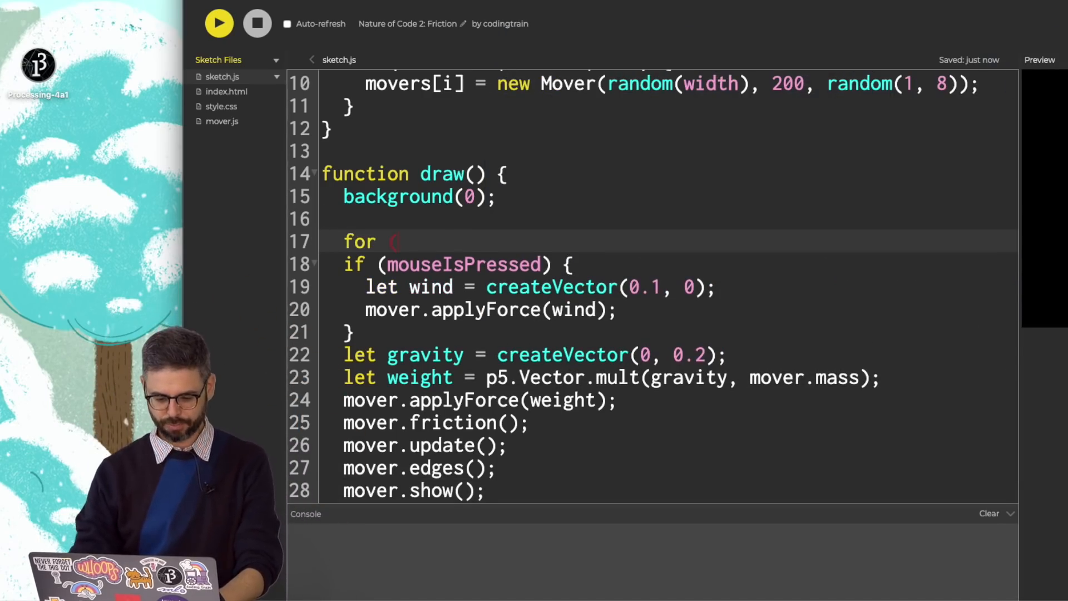
Wrap draw in for (let mover of movers) and run to see ten movers settle
type("let mover of movers) {")
type("}")
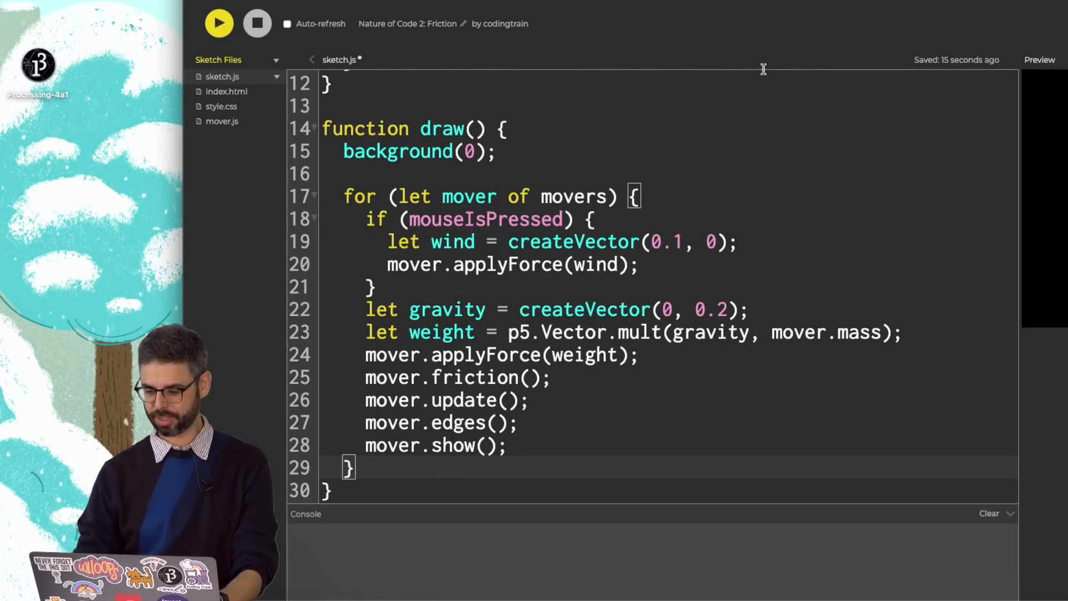
left_click(218, 24)
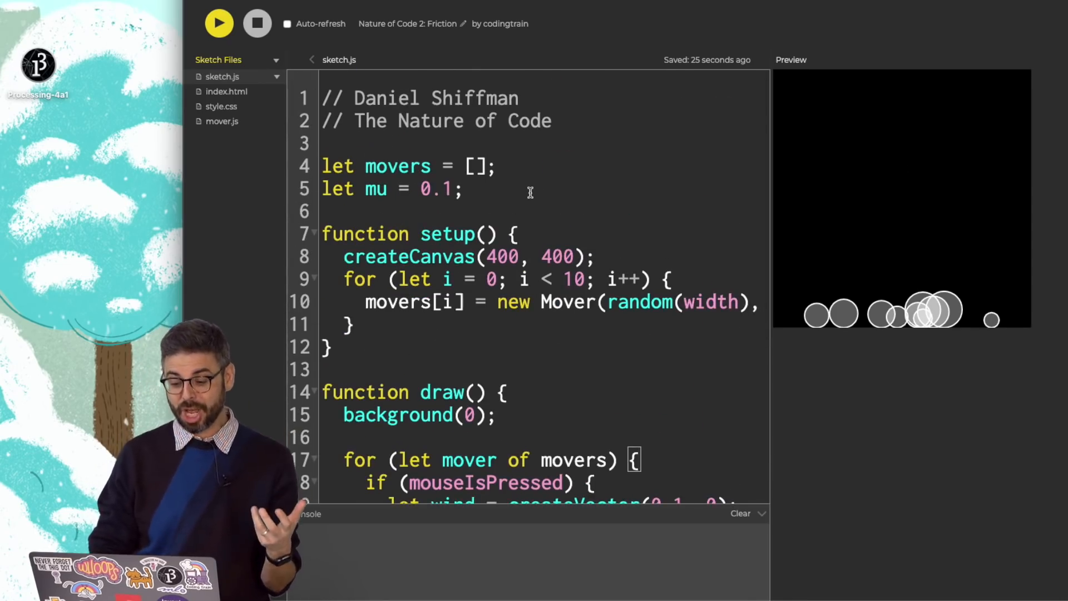
Scroll through sketch.js and switch to mover.js to view friction()
scroll("down", 3)
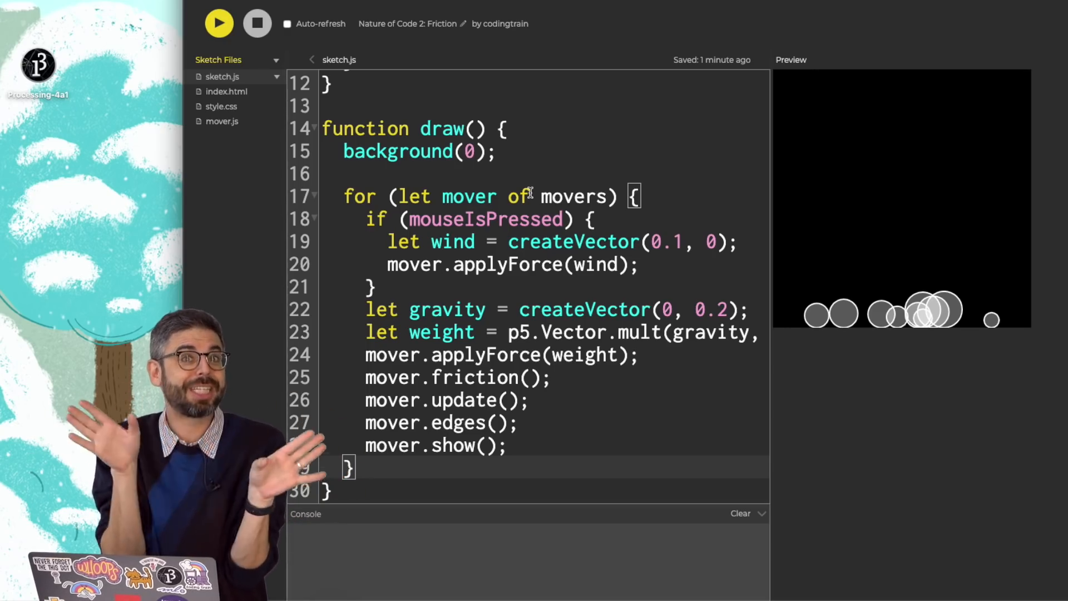
left_click(221, 122)
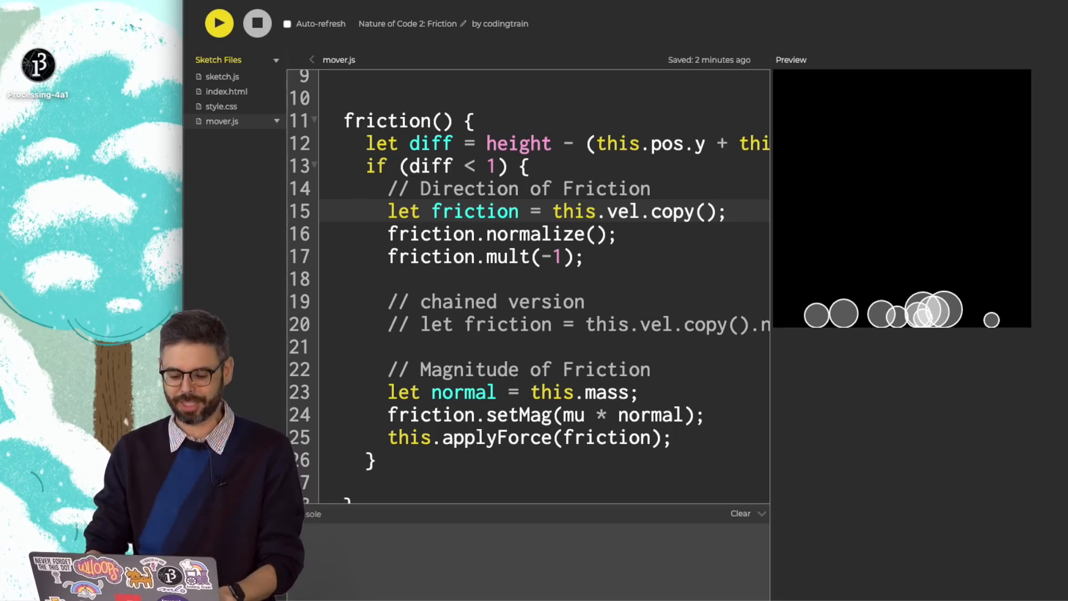
Comment out the friction force lines and add this.vel.mult(0.95) instead
left_click_drag(389, 188, 674, 421)
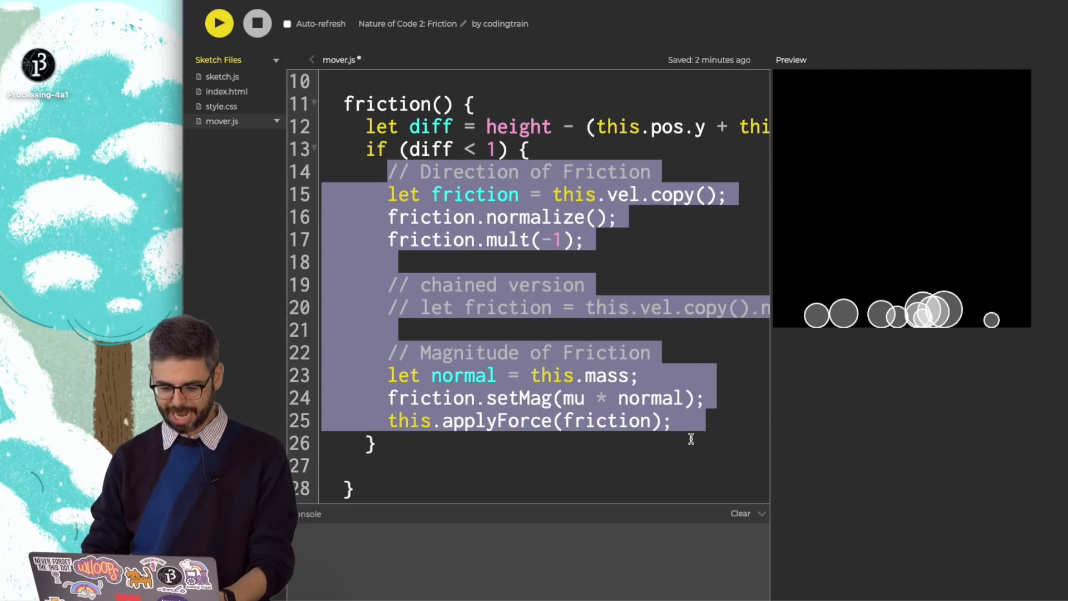
type("this.vel.mult(0")
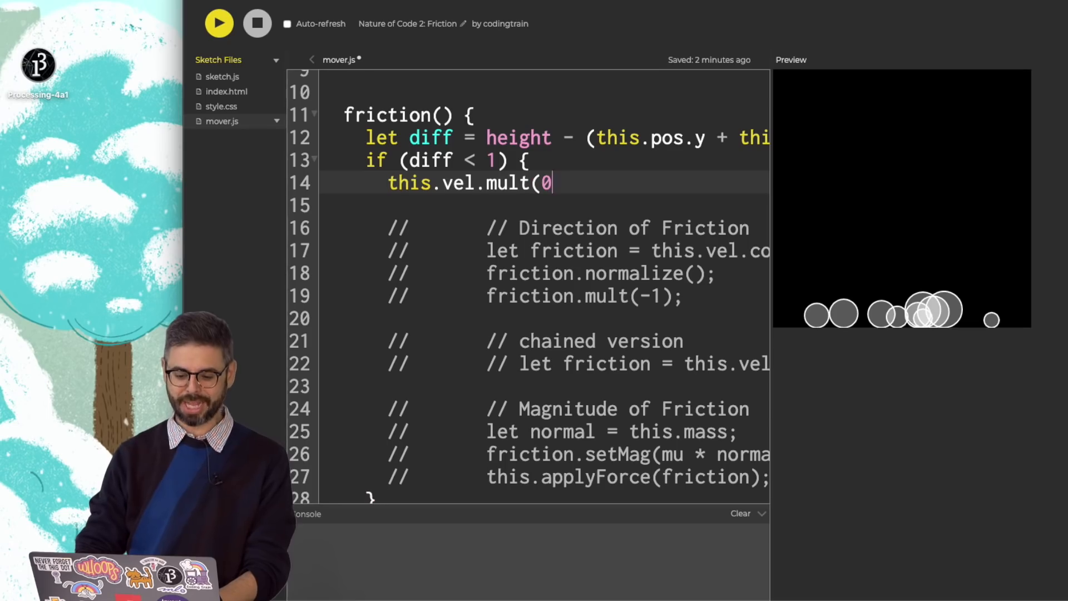
type(".95);")
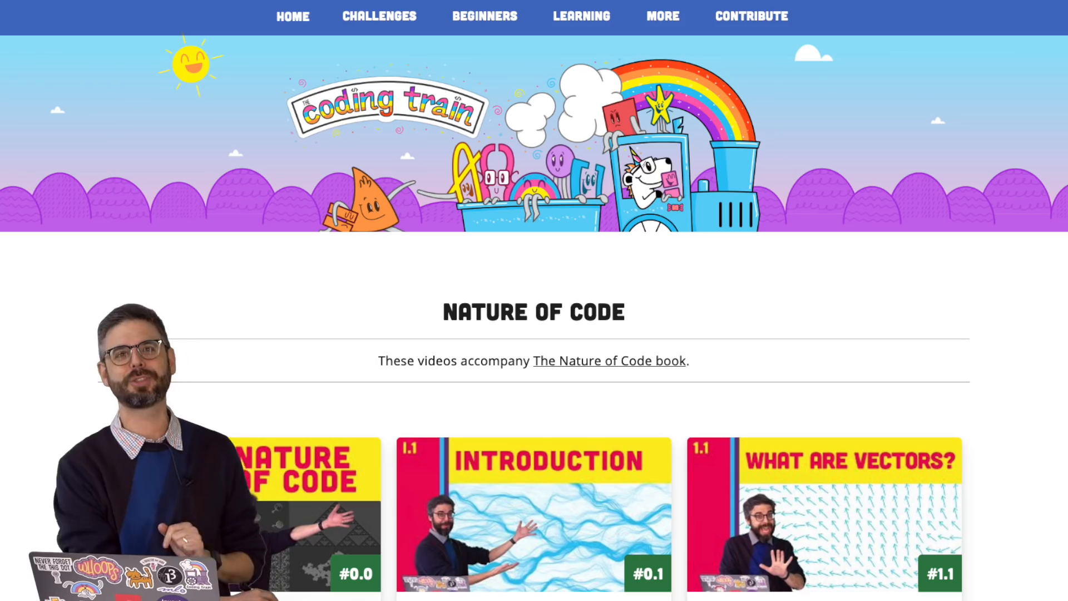
Scroll the Nature of Code video list down past the vector videos to the Simulating Forces card
scroll("down", 3)
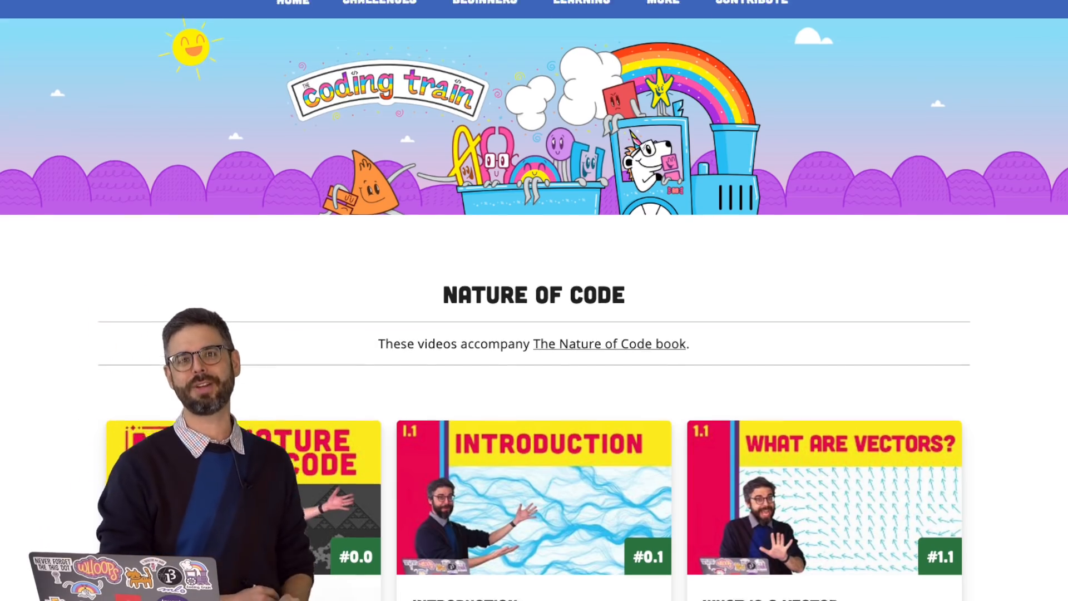
scroll("down", 3)
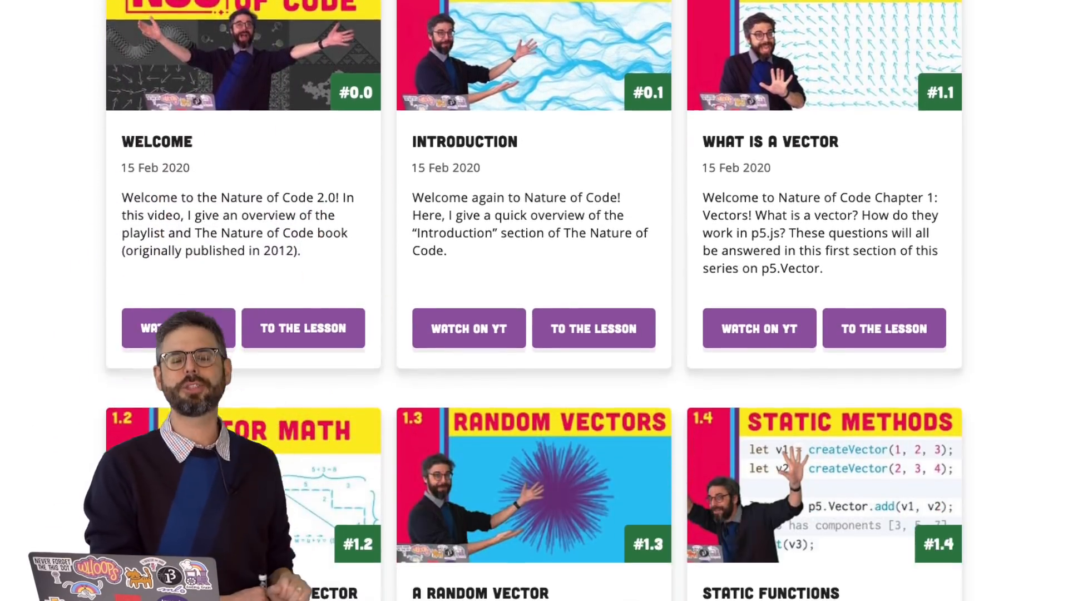
scroll("down", 3)
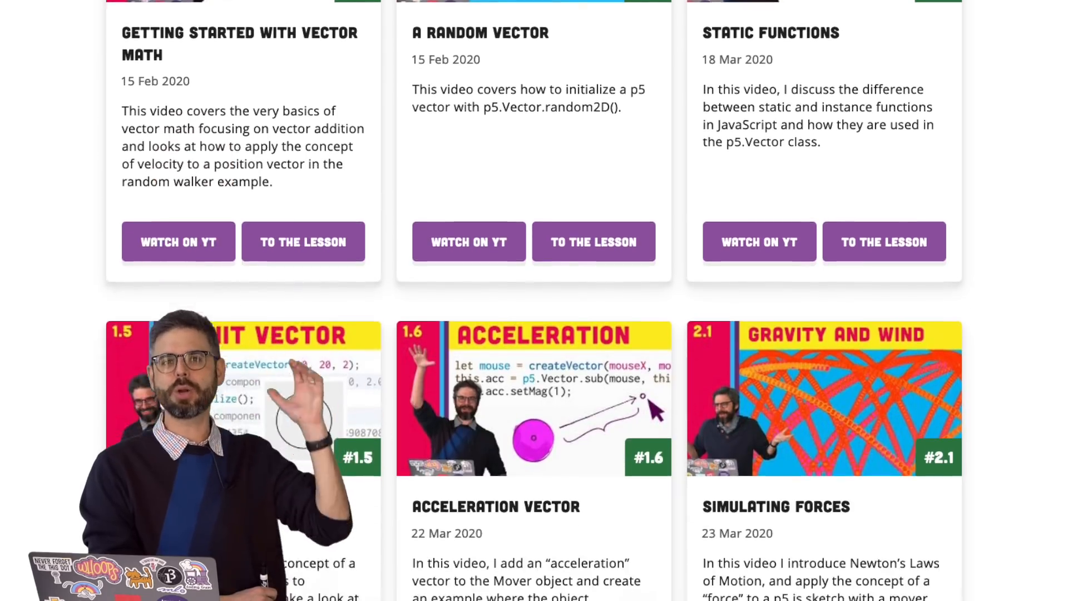
scroll("down", 3)
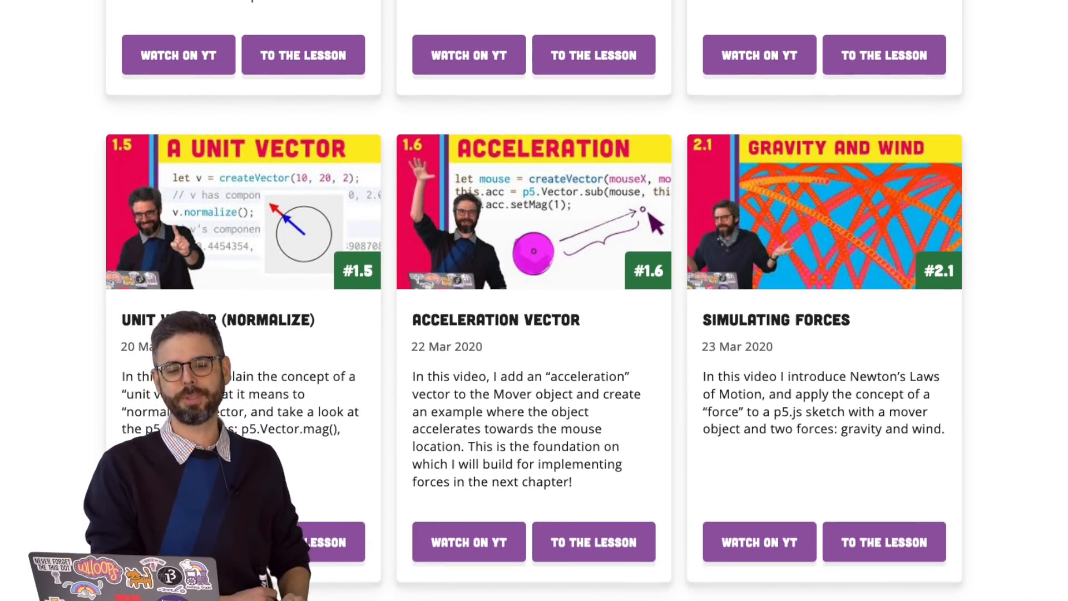